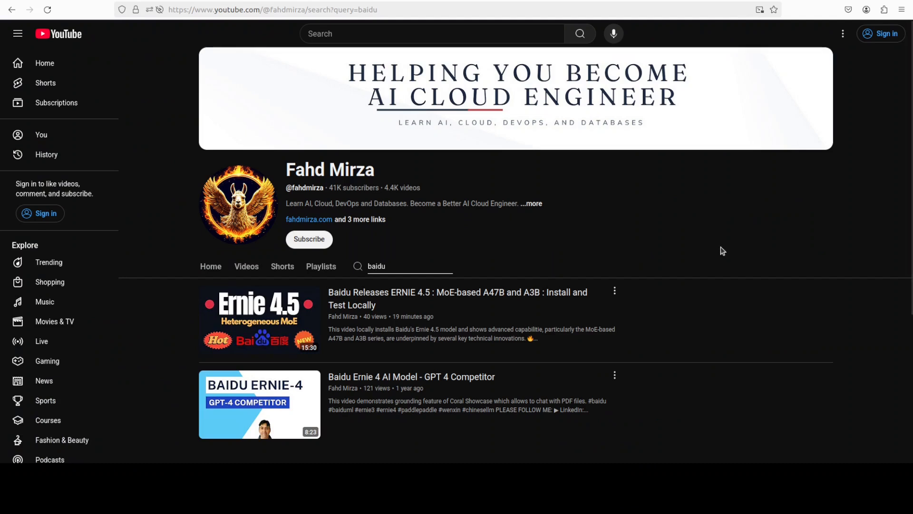
mouse_move(726, 253)
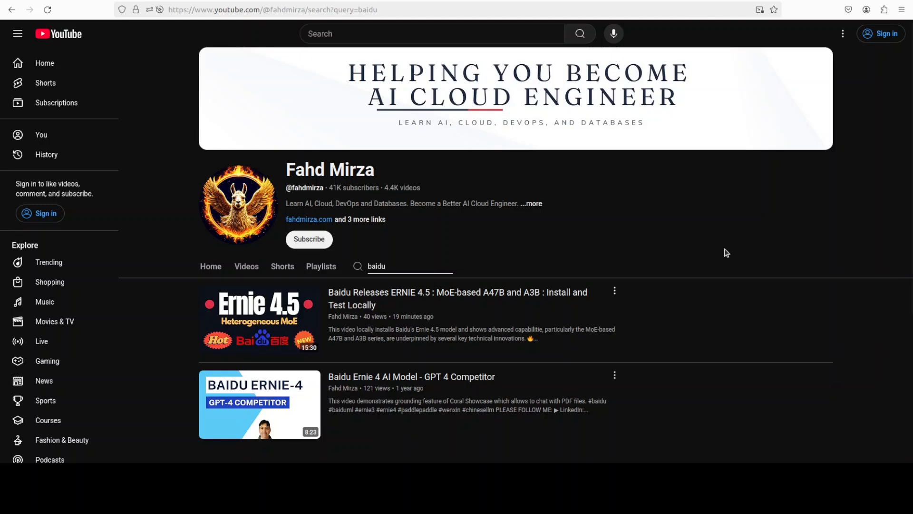
mouse_move(720, 263)
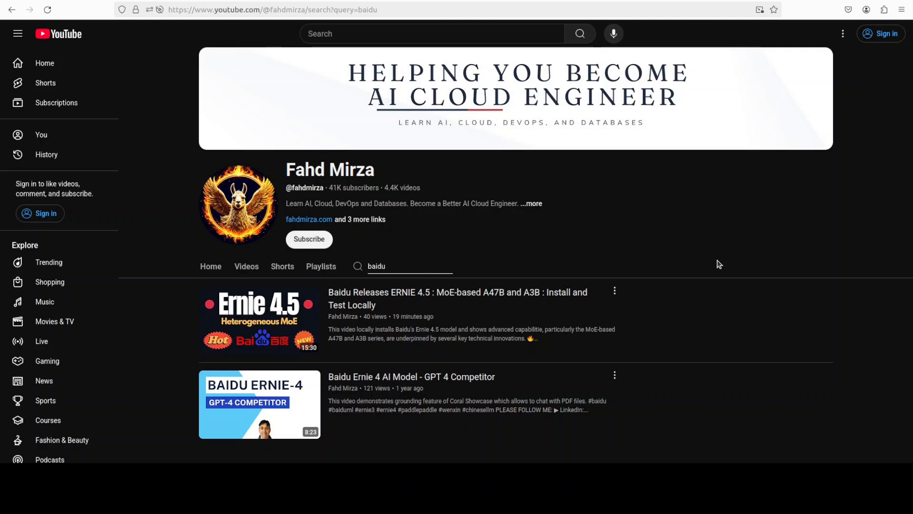
mouse_move(705, 261)
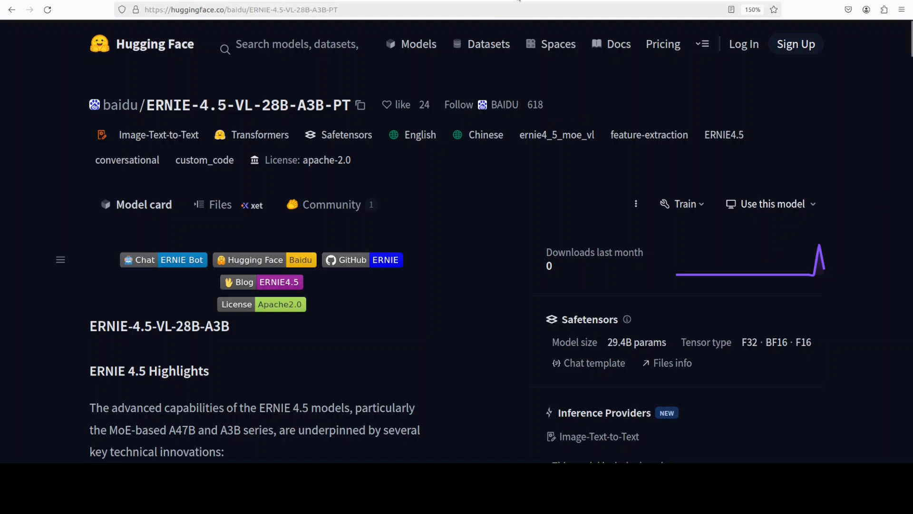
- Go from the ERNIE-4.5-VL model card to Baidu's organization page
click(504, 104)
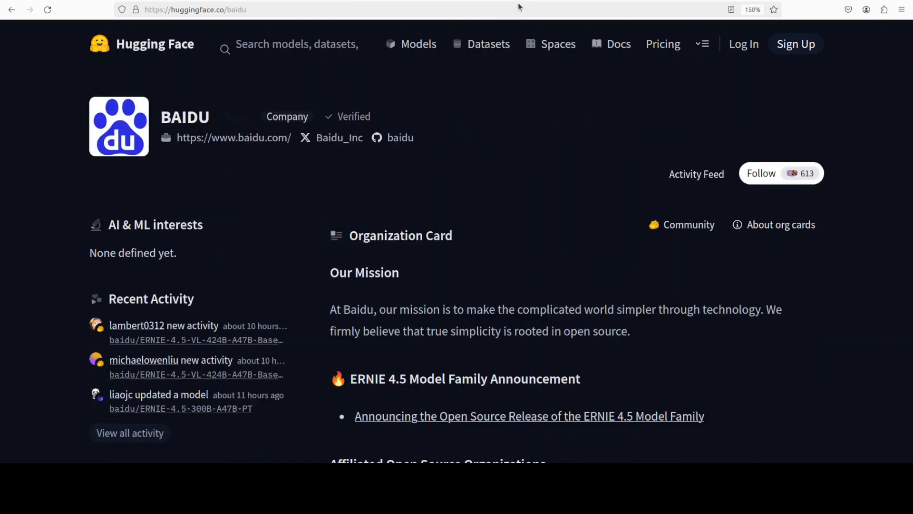
mouse_move(531, 146)
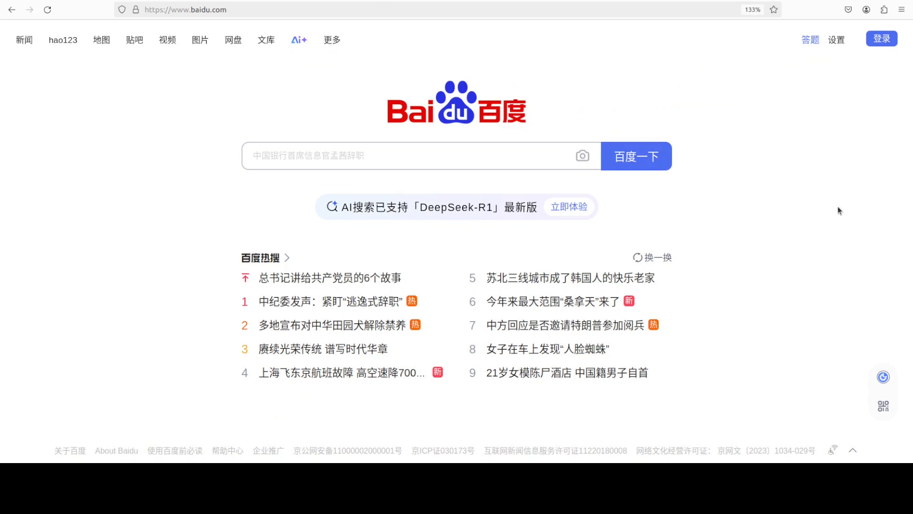
mouse_move(265, 37)
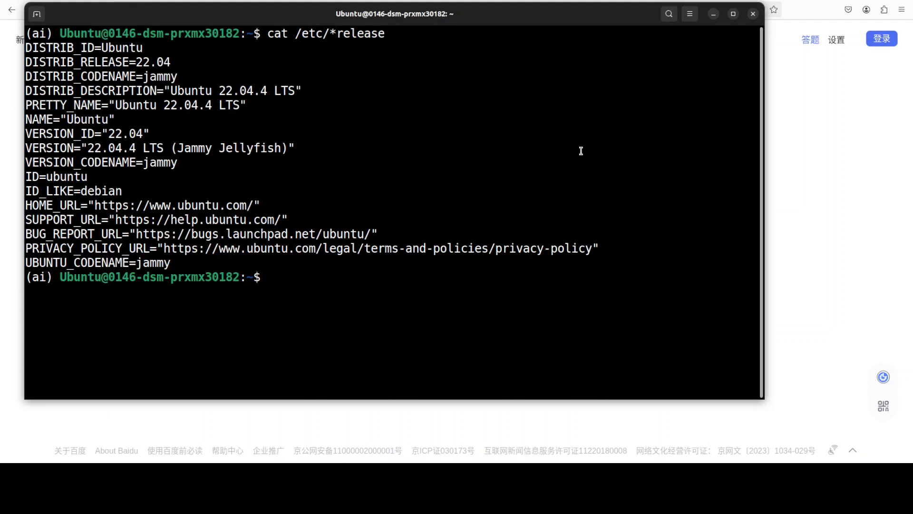
- Clear the terminal and run nvidia-smi to confirm the H100 GPU, driver 550.54.14 and CUDA 12.4
text(clear)
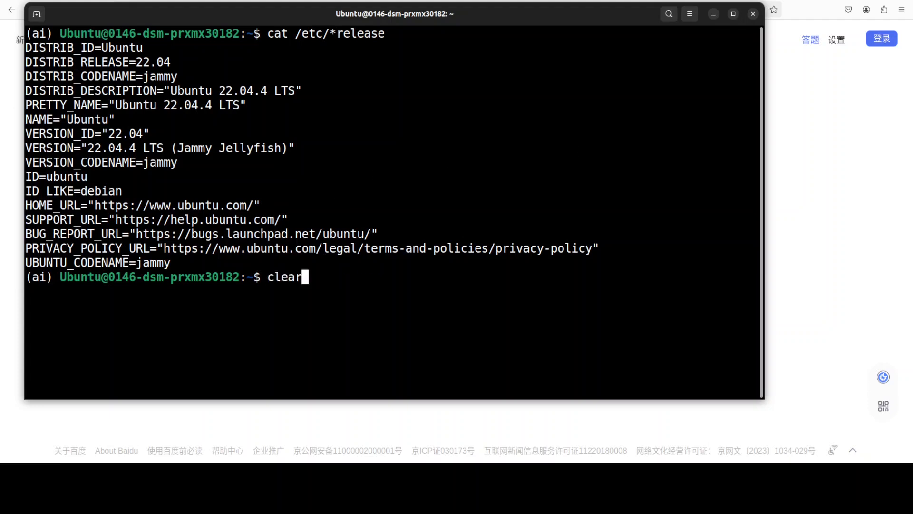
text(nvidia-smi)
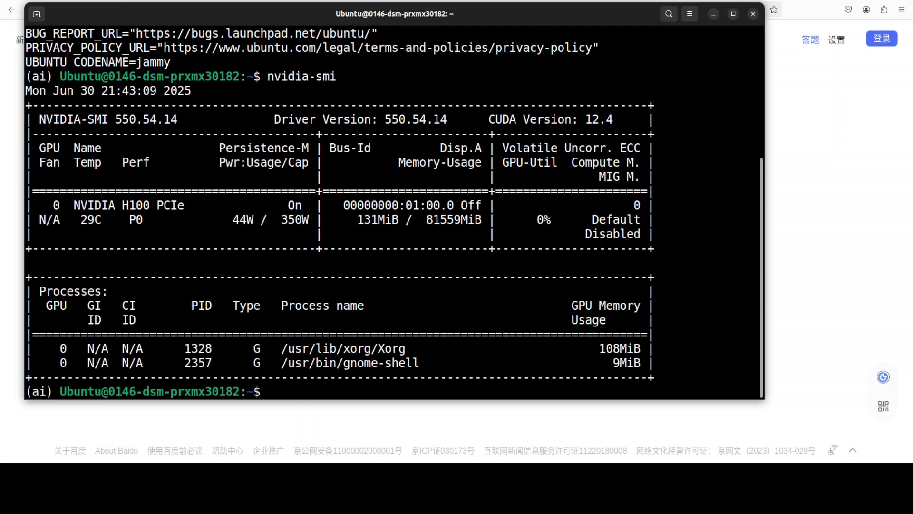
right_click(430, 263)
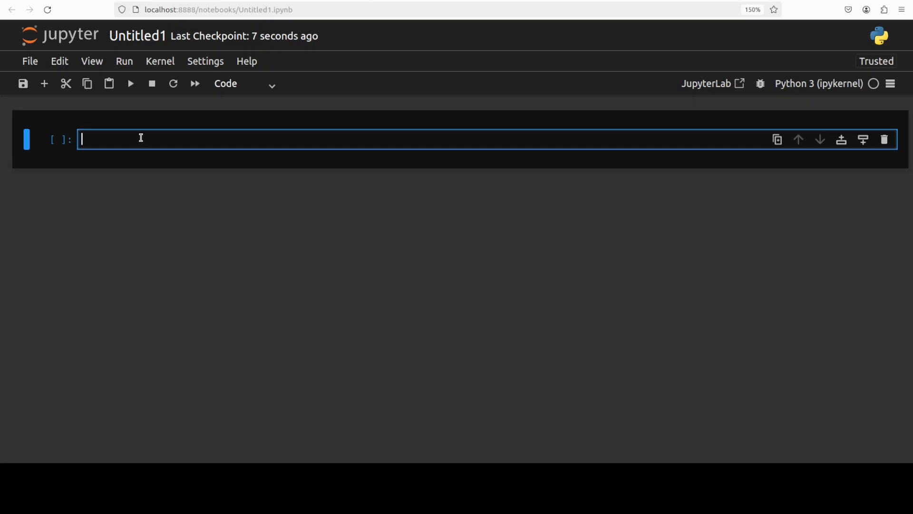
- Begin the model-loading cell with 'import torch'
text(import torch)
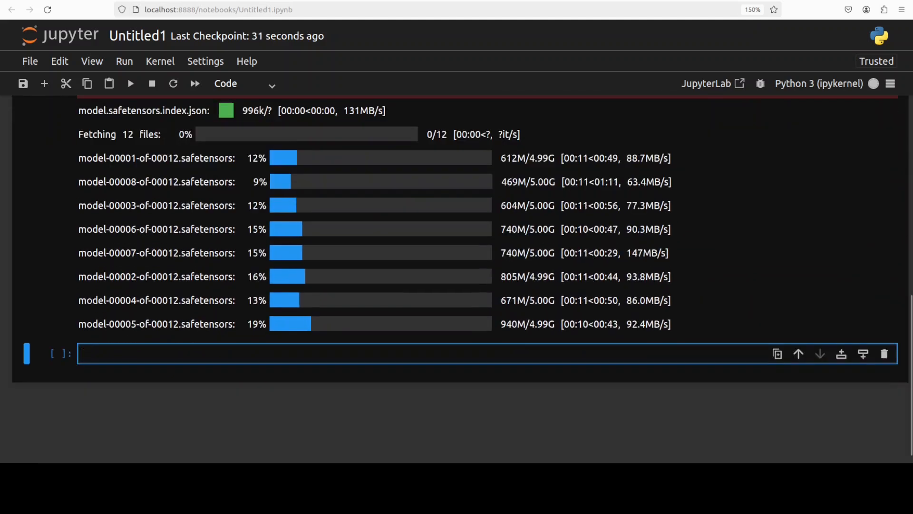
mouse_move(705, 84)
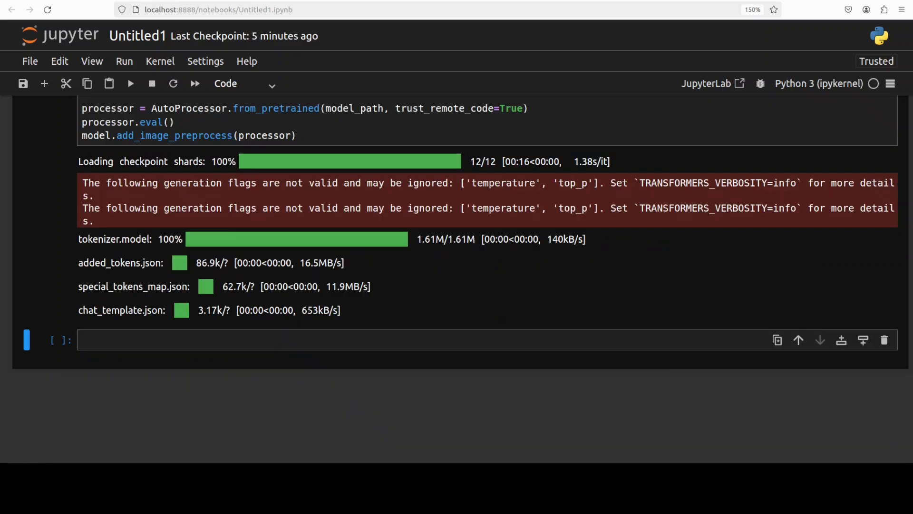
- Focus the bear photo prompt cell to run the grizzly description inference
click(338, 341)
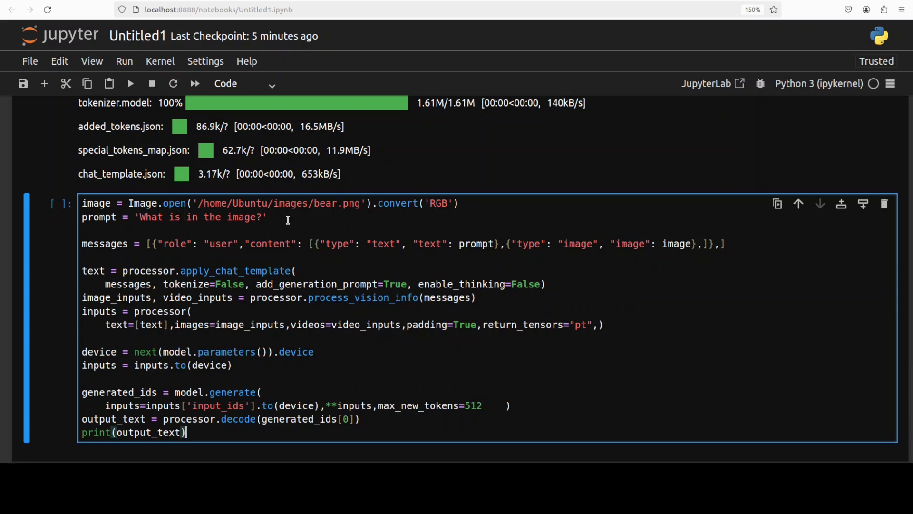
mouse_move(349, 369)
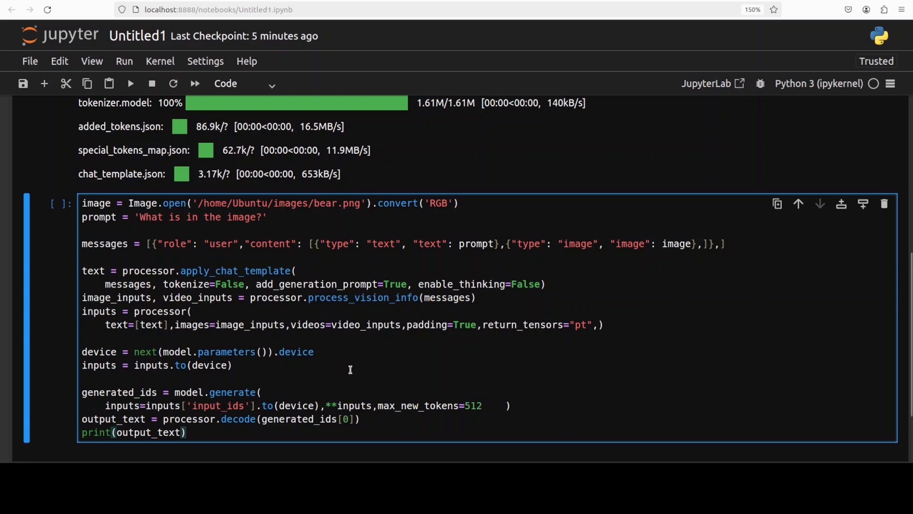
click(187, 432)
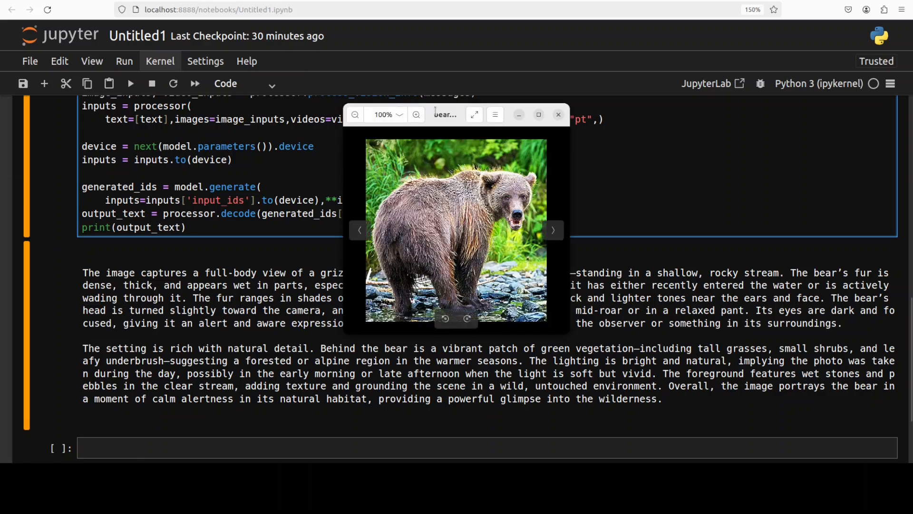
- Move the bear photo preview out of the way and close it
drag(456, 114, 573, 41)
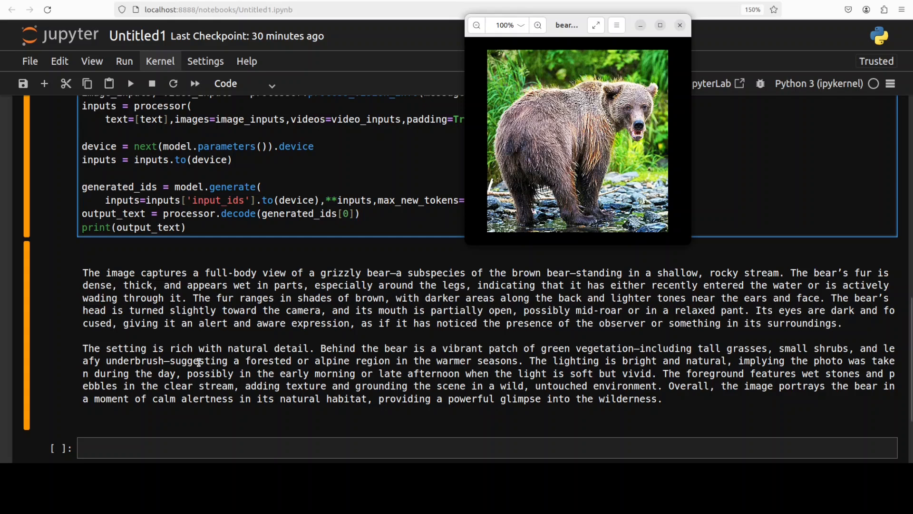
mouse_move(265, 354)
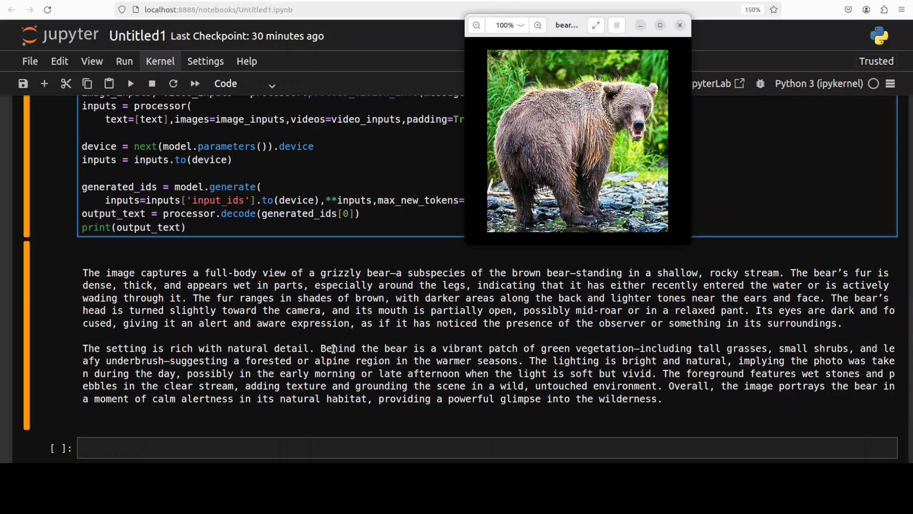
click(680, 25)
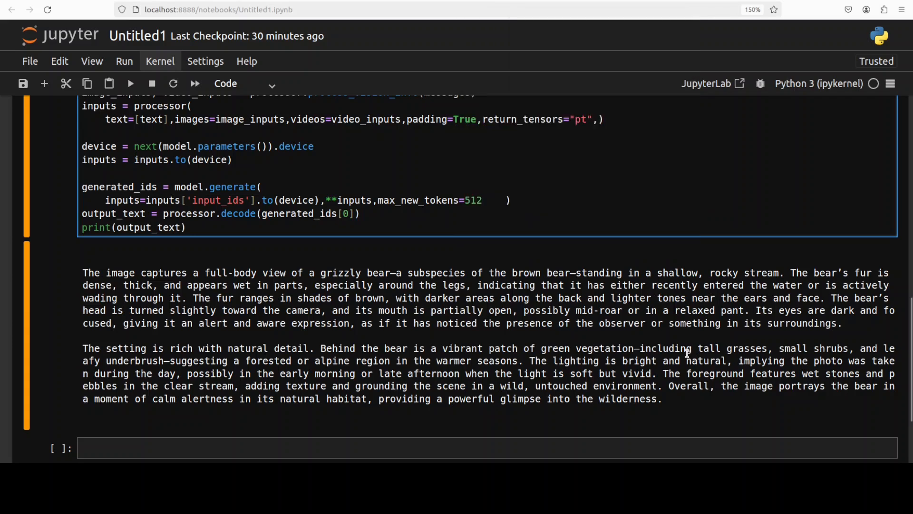
- Highlight parts of the bear description, including the forested or alpine region phrase
drag(549, 348, 832, 348)
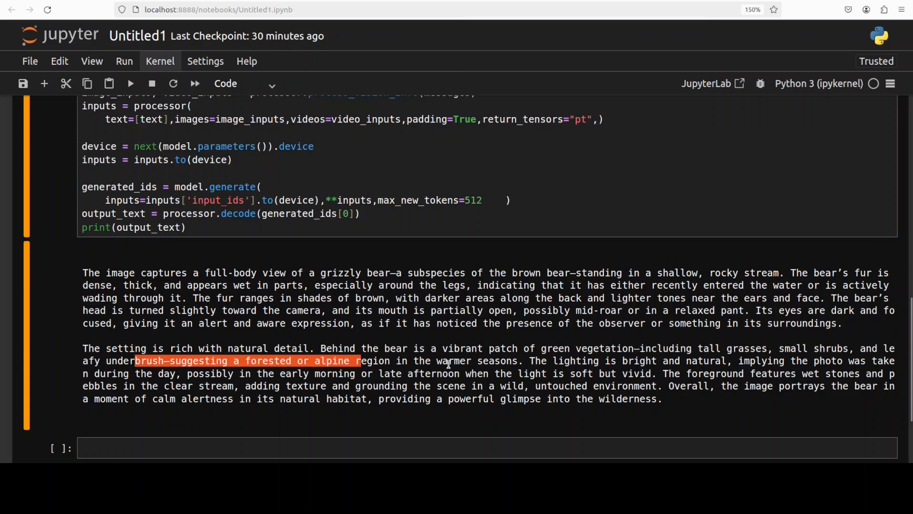
drag(358, 361, 548, 360)
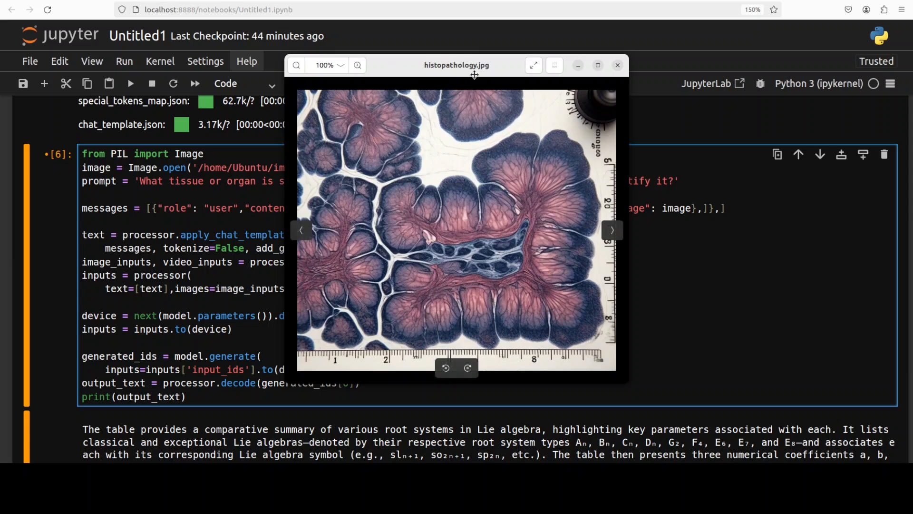
- Set the histopathology preview aside and return to the ERNIE 4.5 VL model page
click(616, 64)
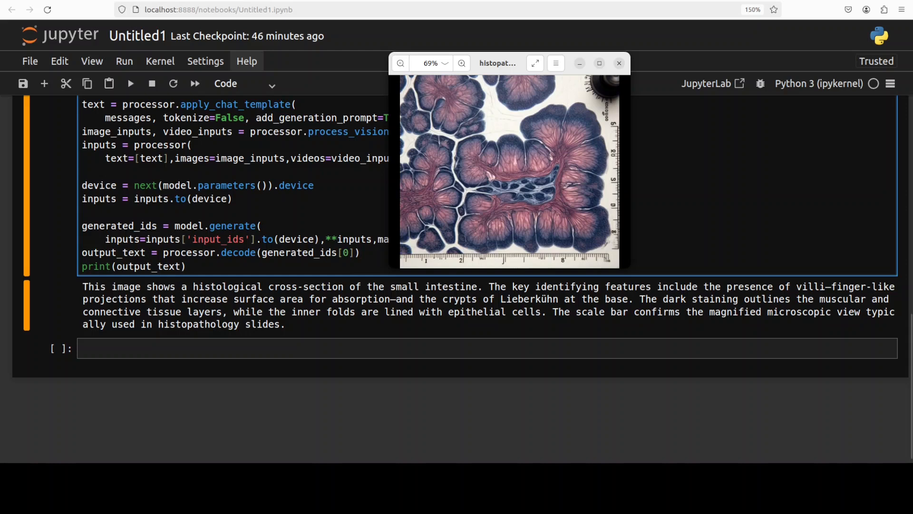
click(619, 63)
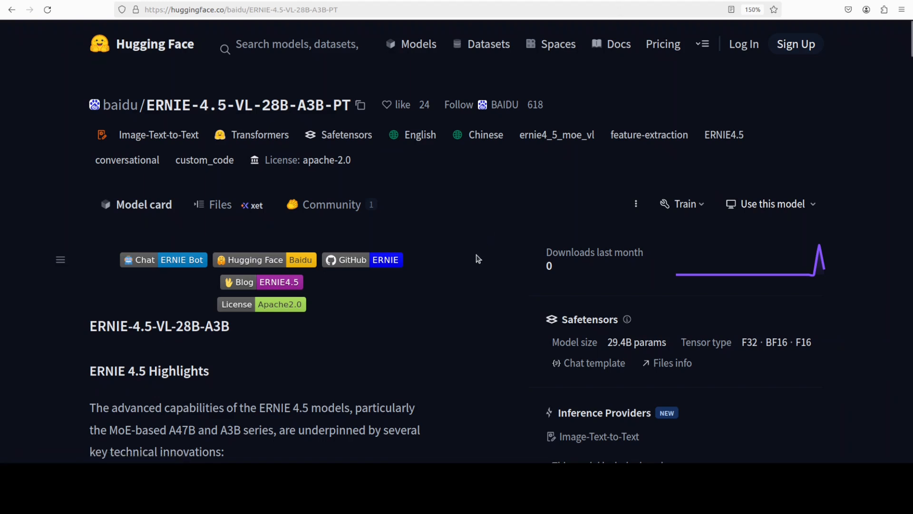
mouse_move(475, 234)
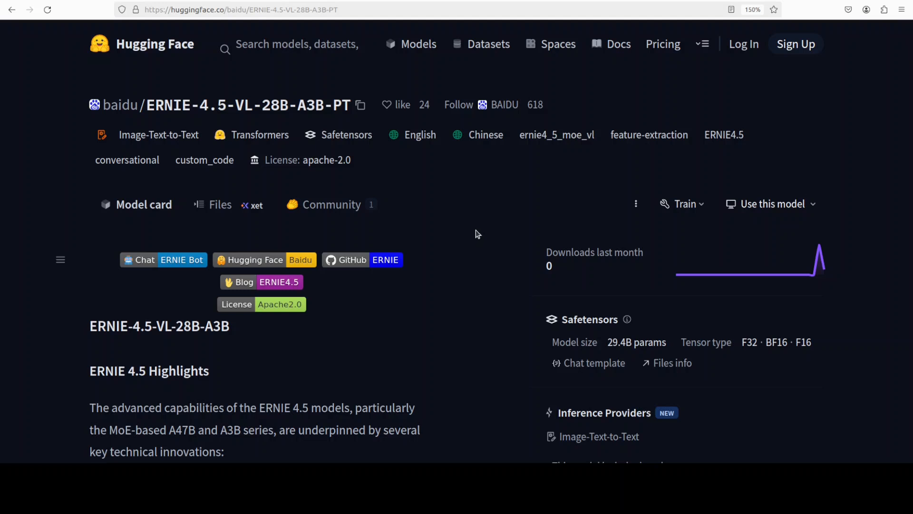
mouse_move(475, 238)
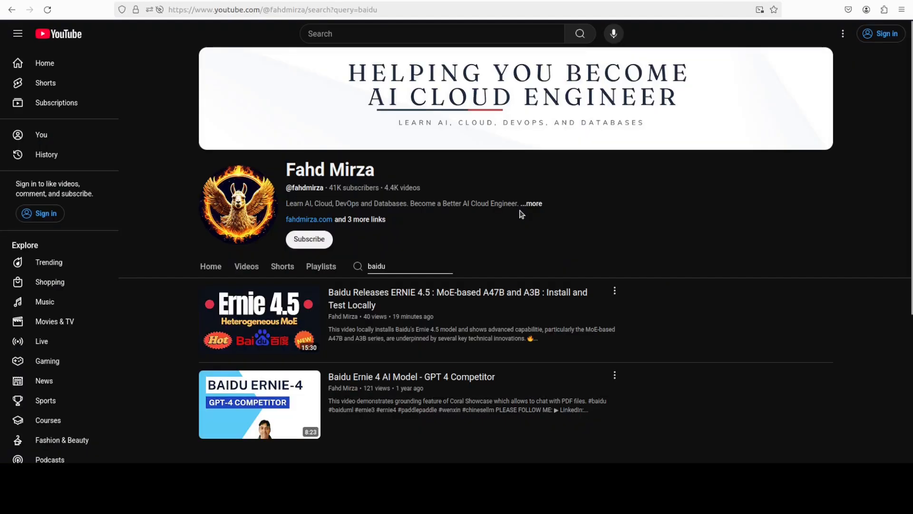
mouse_move(551, 273)
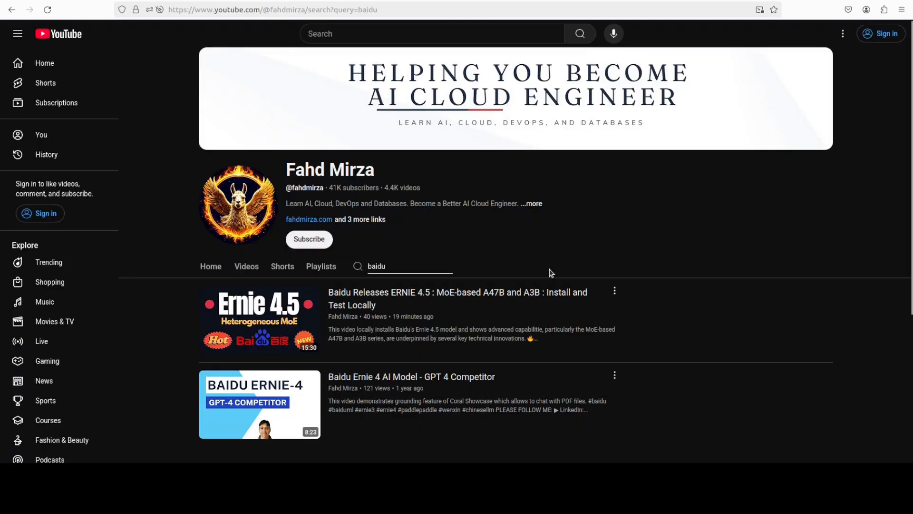